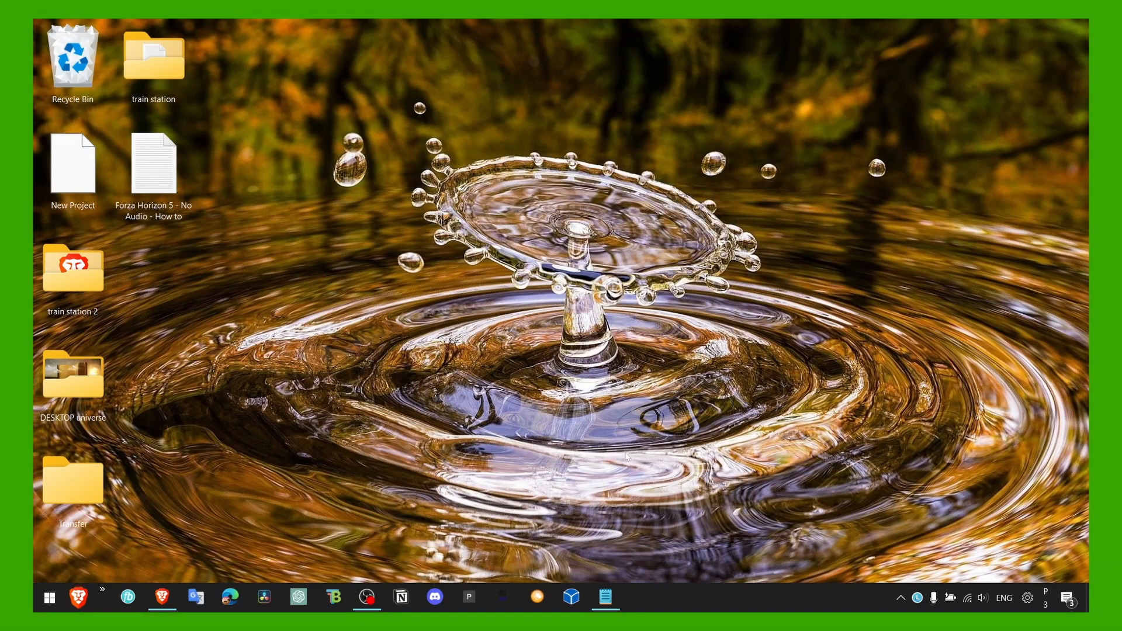
mouse_move(545, 495)
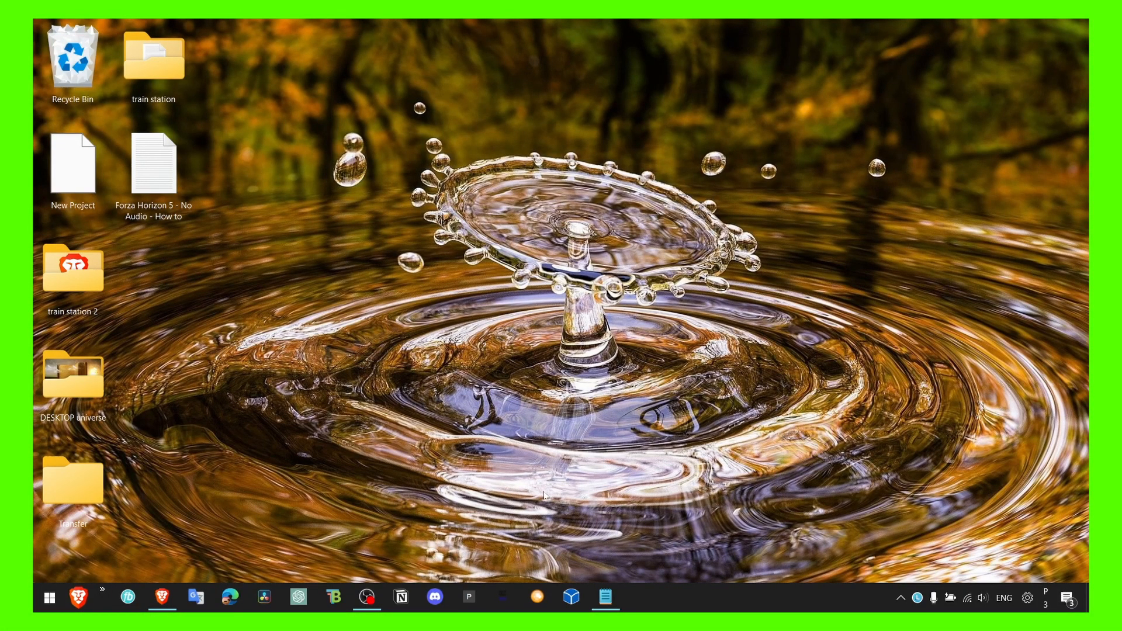
mouse_move(701, 600)
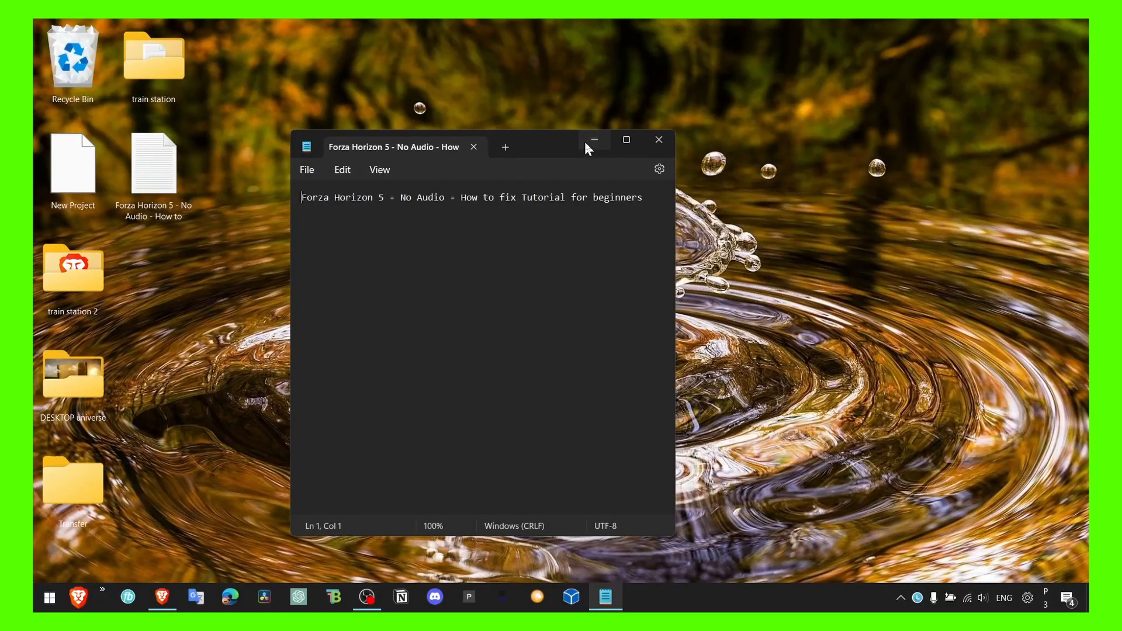
Dismiss the tutorial notes window and open the Headphones (Realtek Audio) properties page
left_click(594, 140)
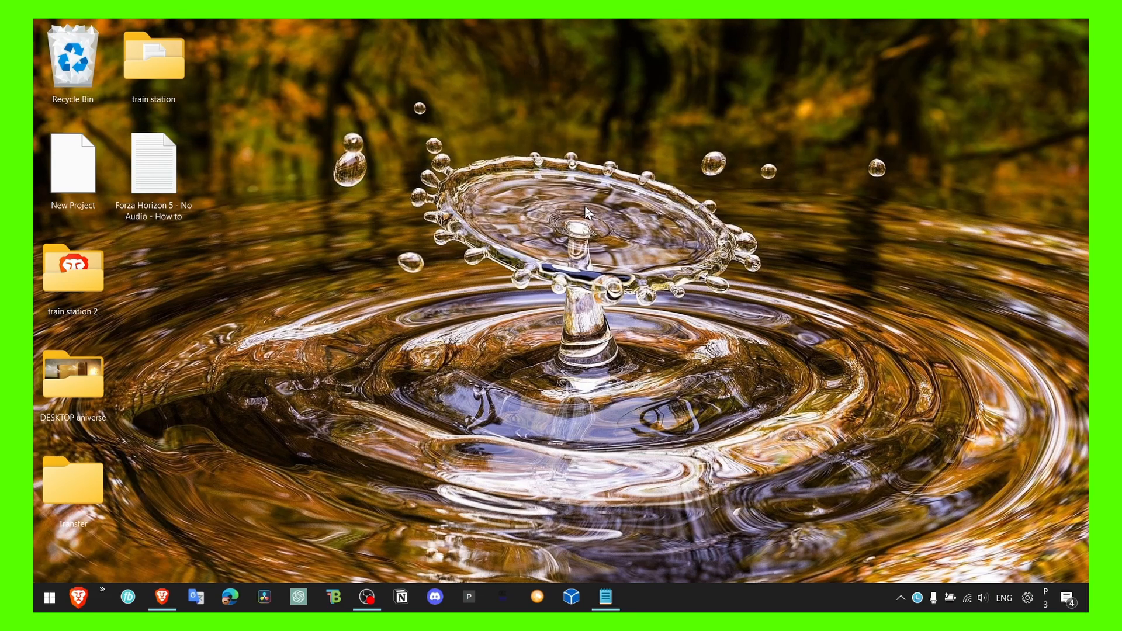
mouse_move(963, 578)
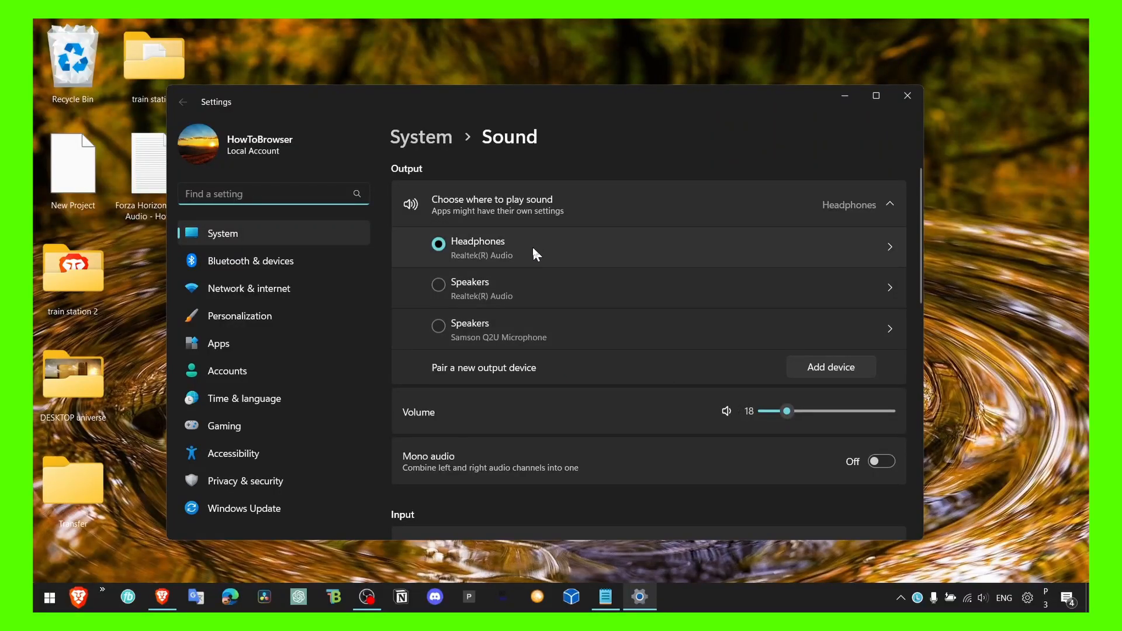
mouse_move(880, 255)
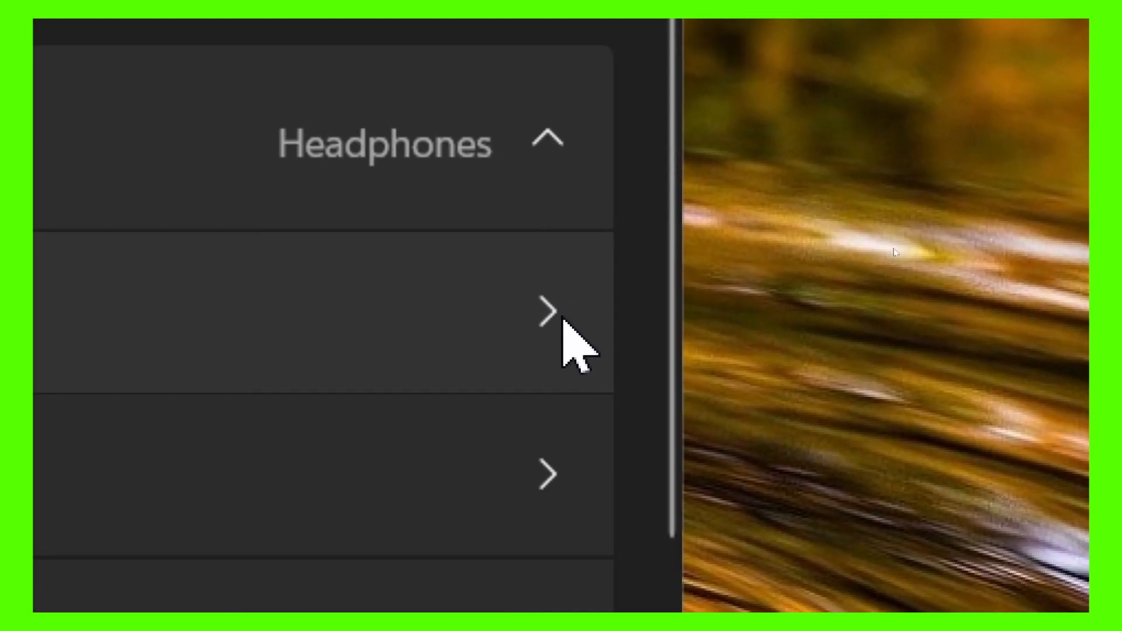
left_click(544, 311)
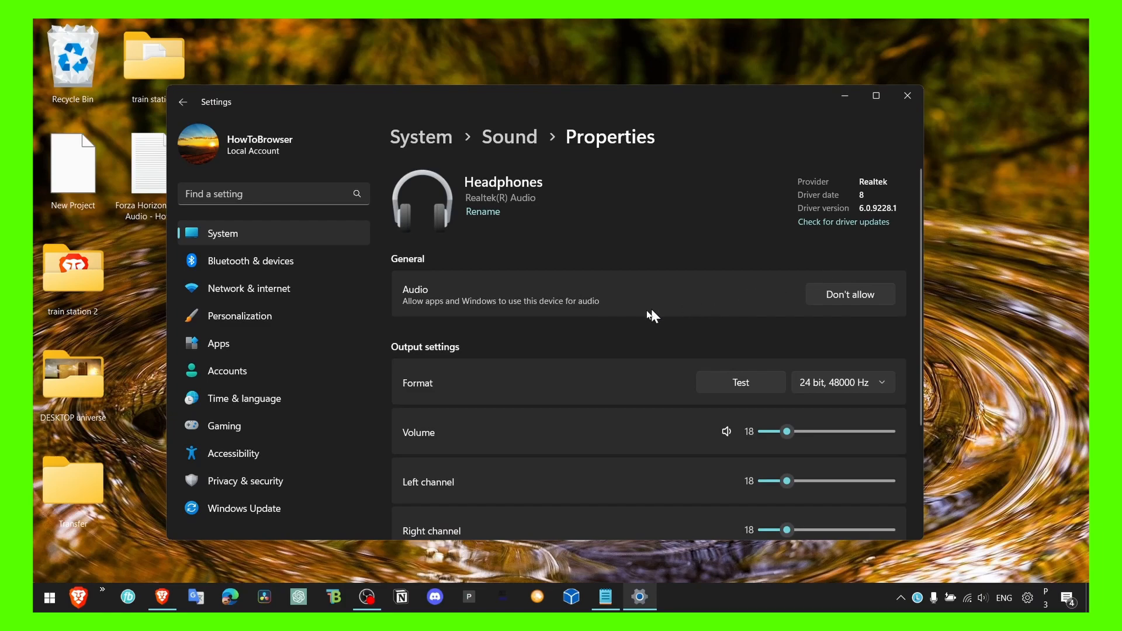
Set Spatial audio for the Headphones to Off
scroll("down", 3)
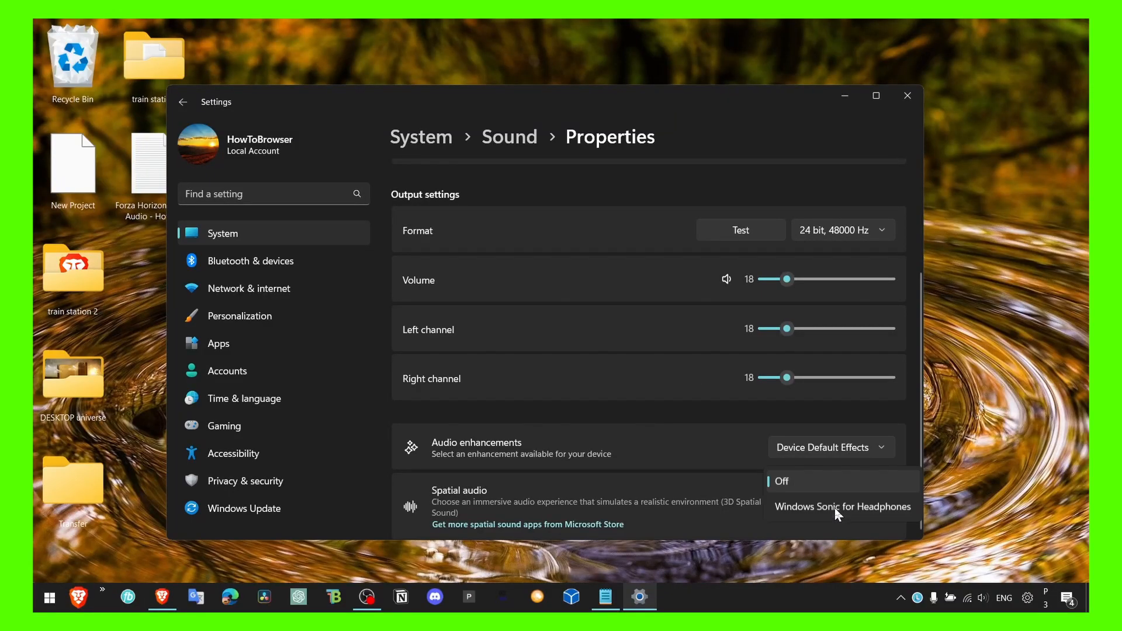
left_click(842, 507)
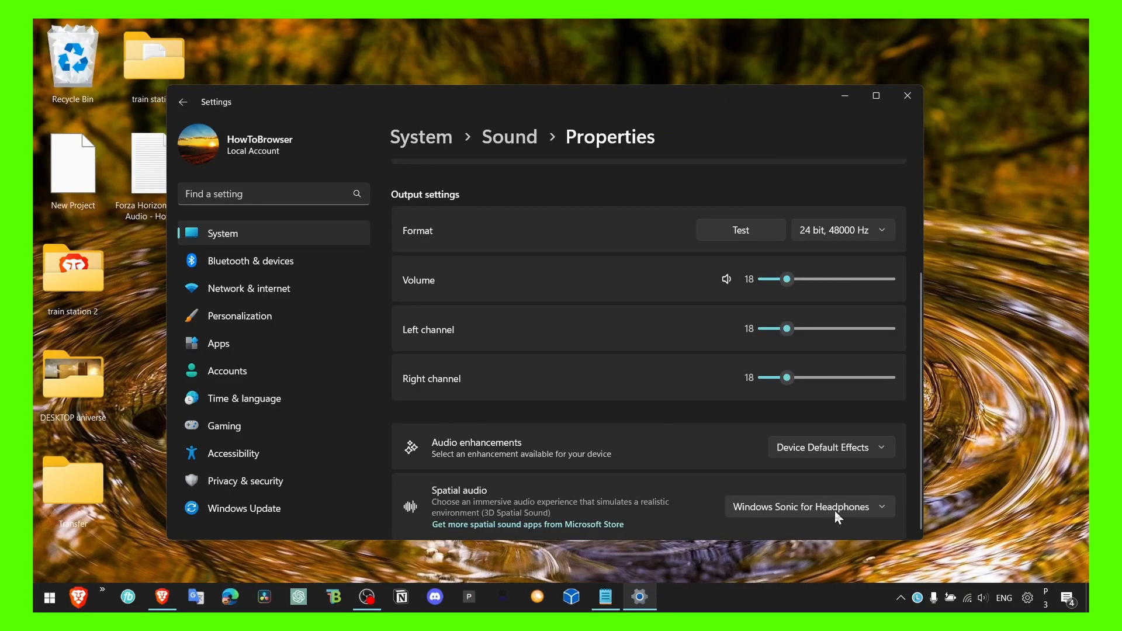
mouse_move(851, 514)
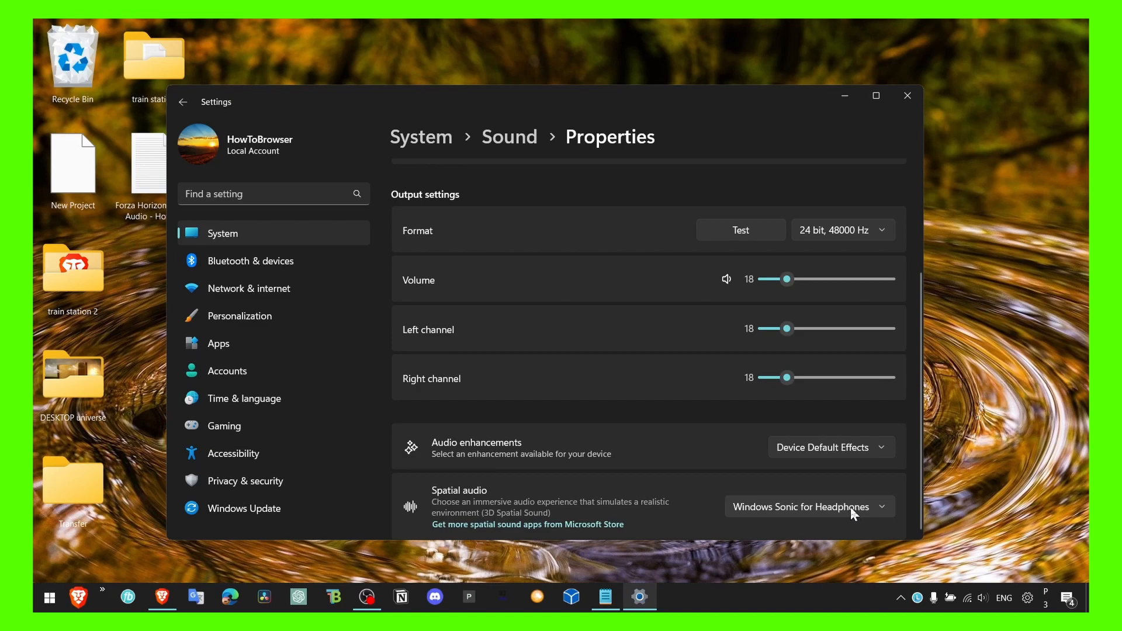
mouse_move(788, 514)
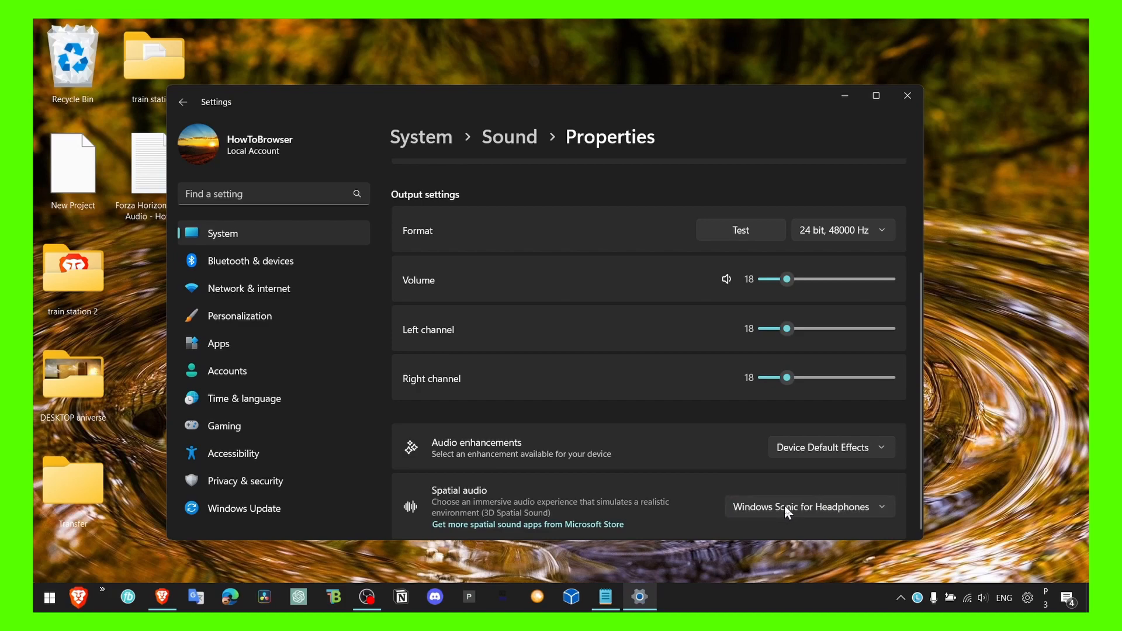
left_click(807, 507)
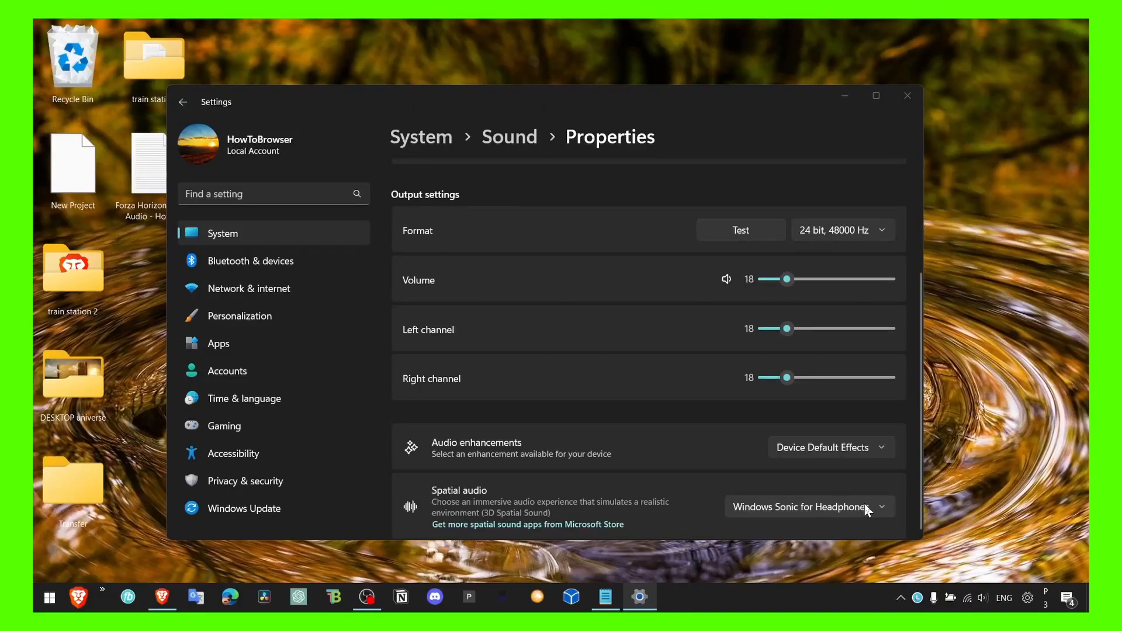
left_click(807, 507)
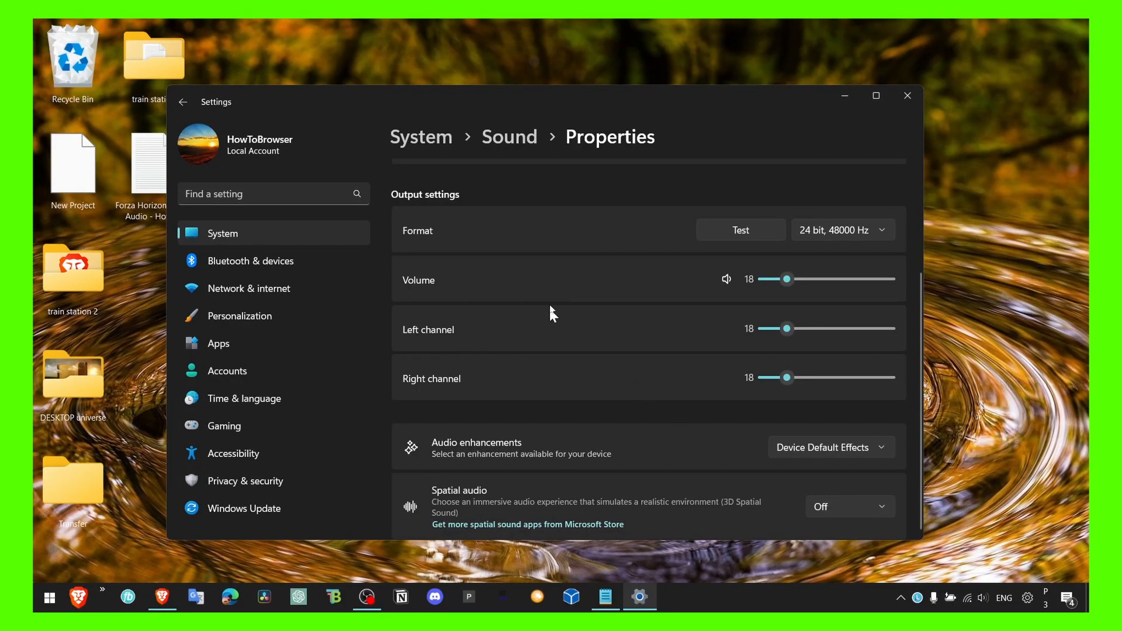
mouse_move(981, 597)
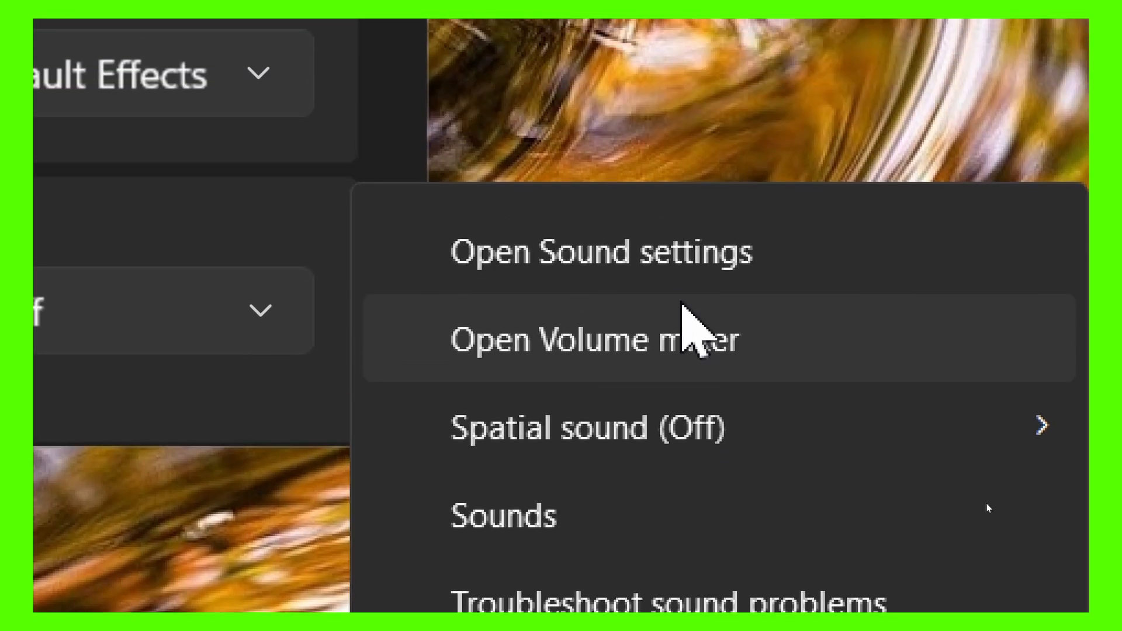
left_click(581, 338)
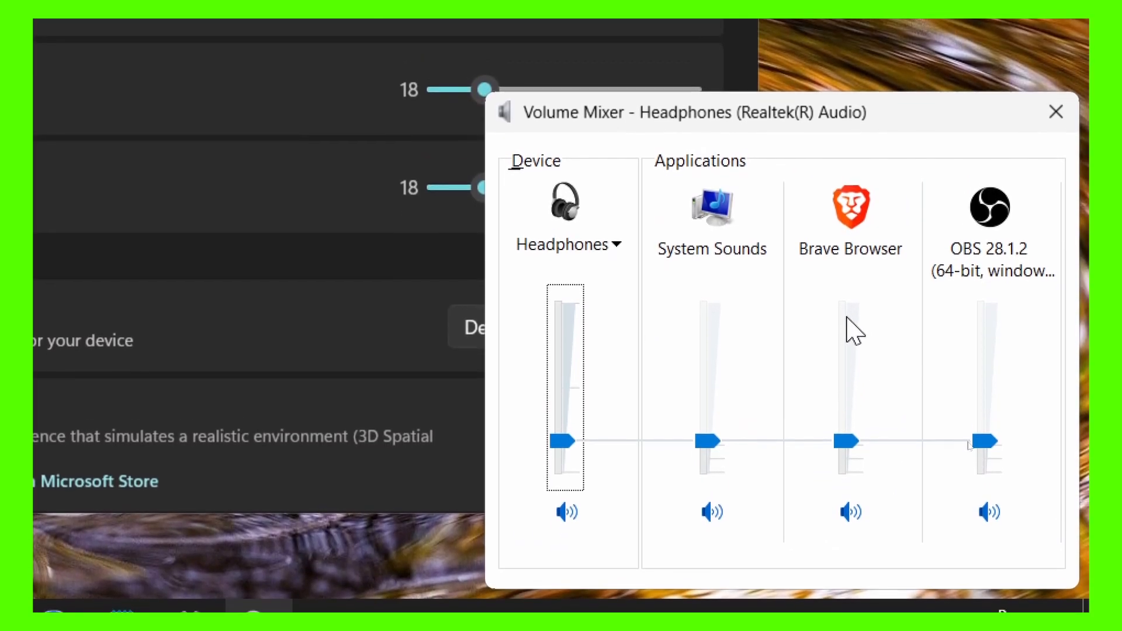
left_click(1055, 111)
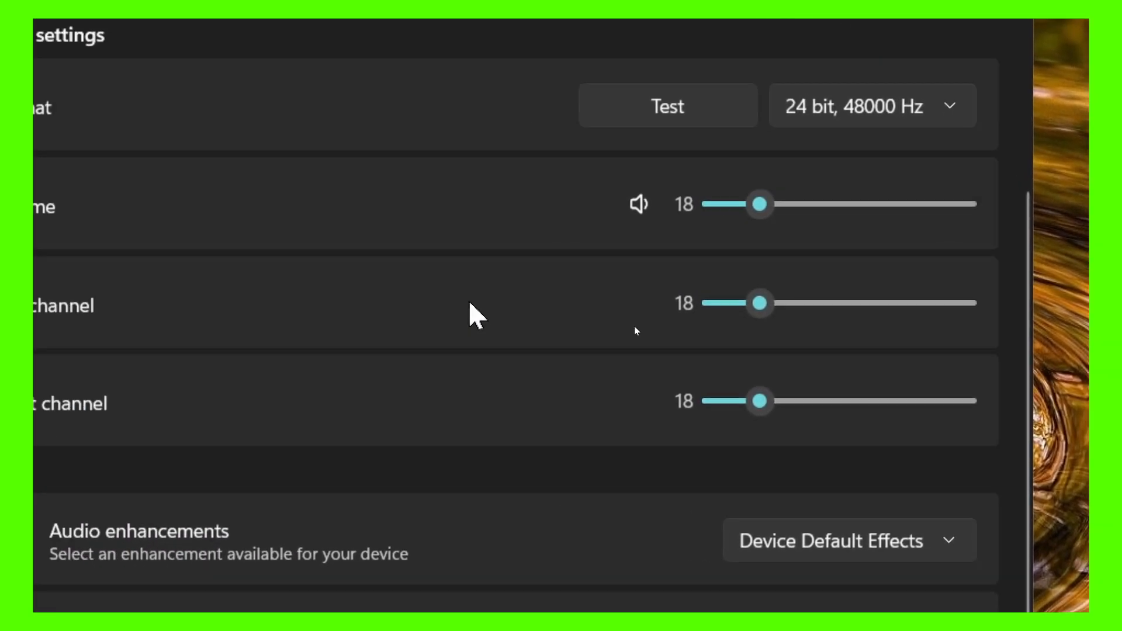
scroll("down", 3)
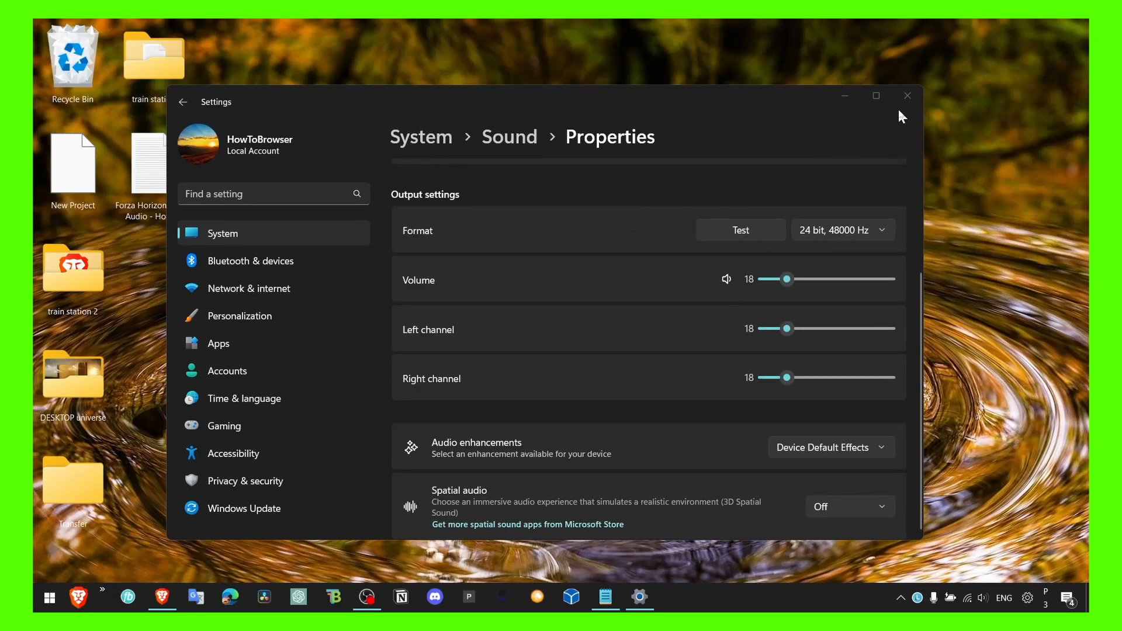
left_click(908, 95)
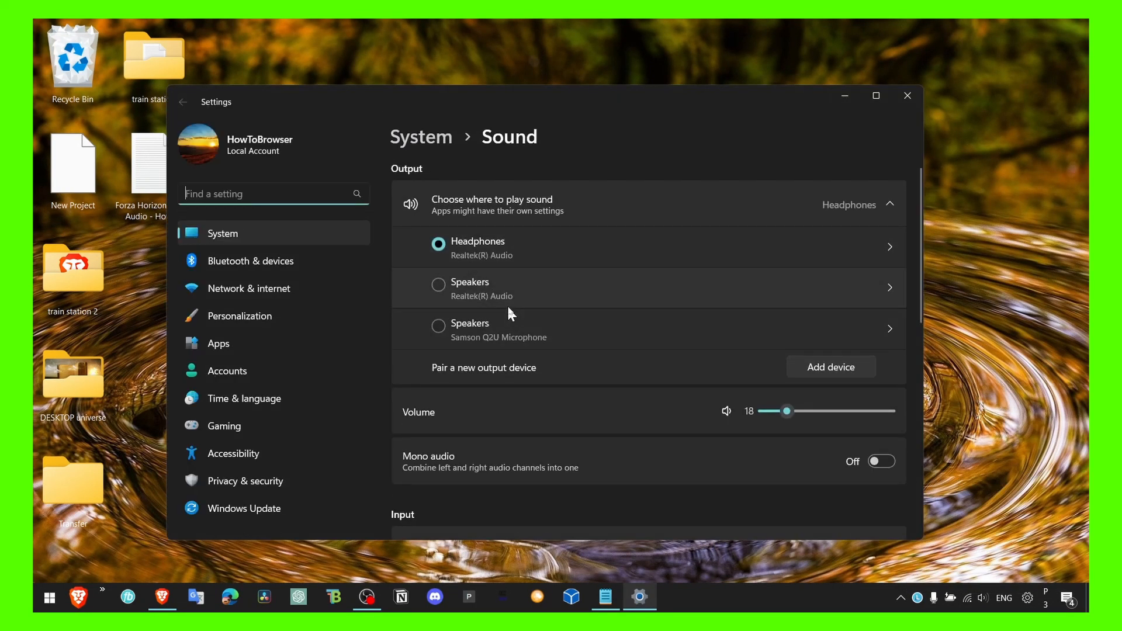
mouse_move(444, 299)
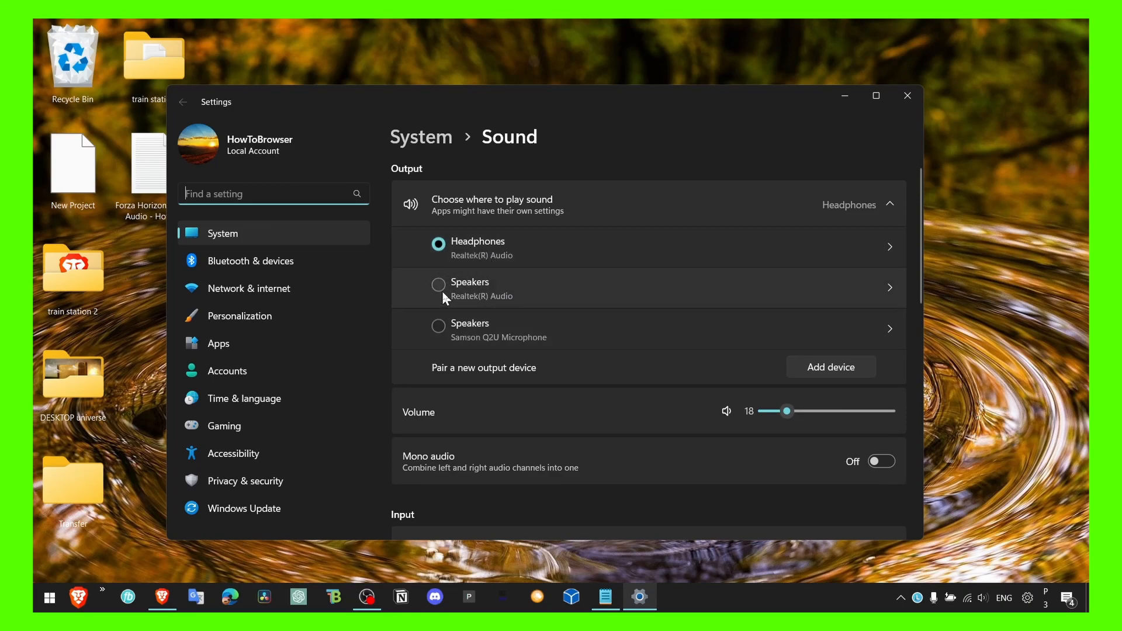
mouse_move(442, 297)
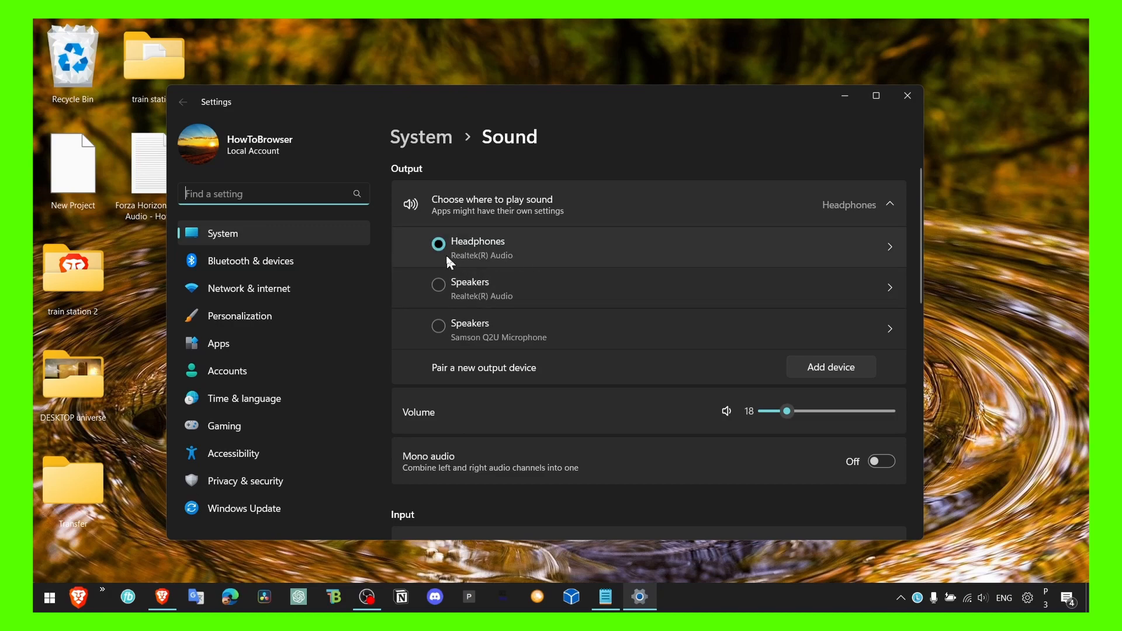
mouse_move(420, 192)
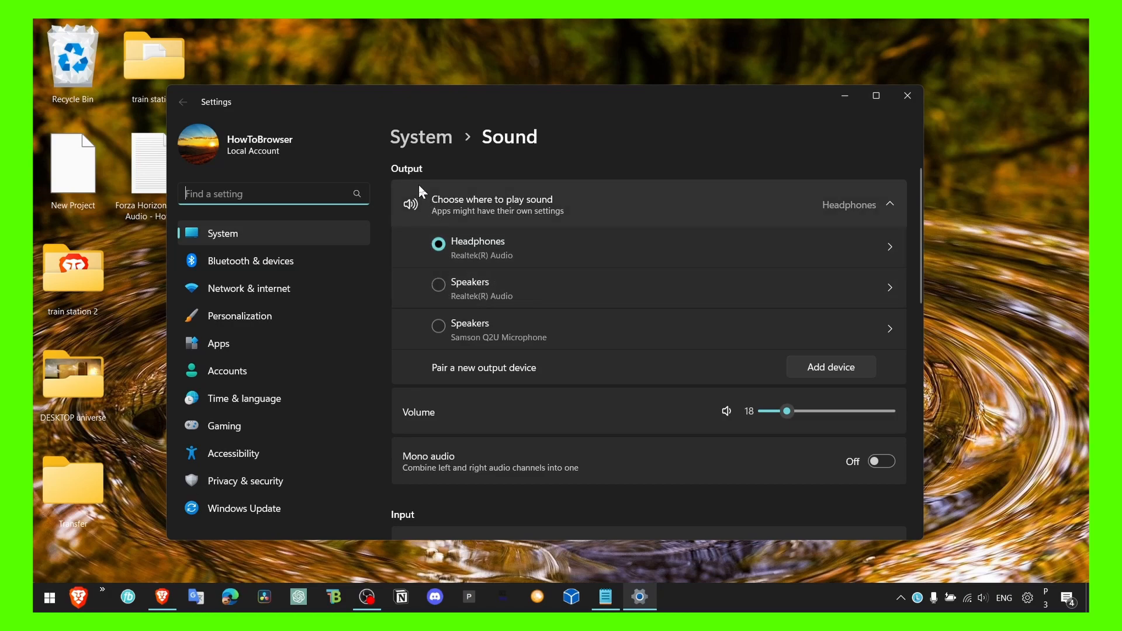
scroll("down", 3)
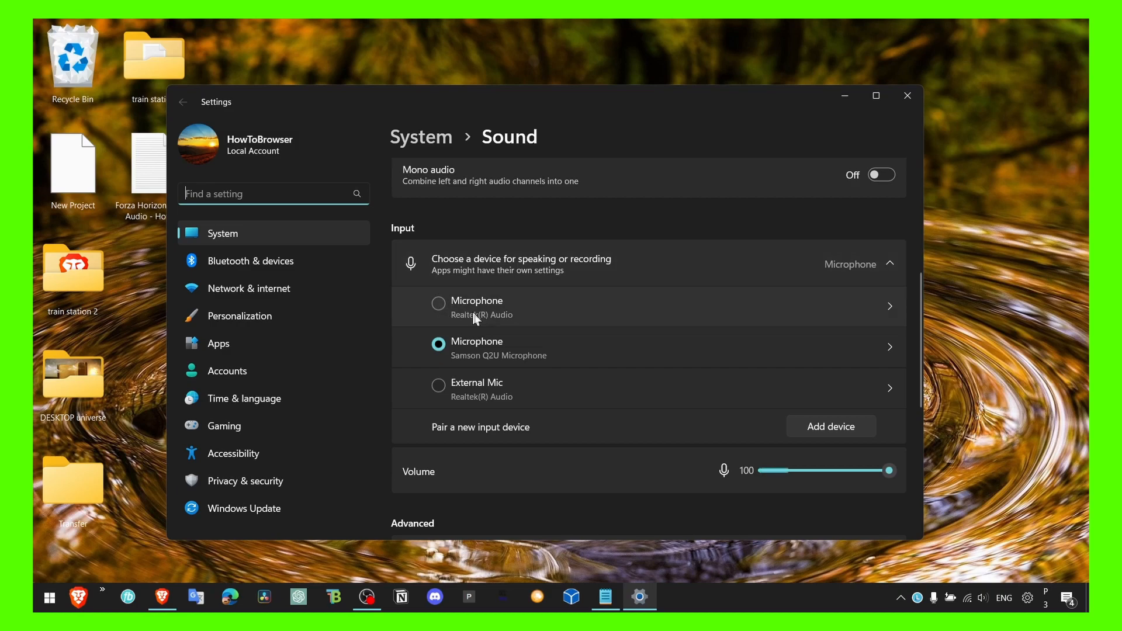
scroll("up", 3)
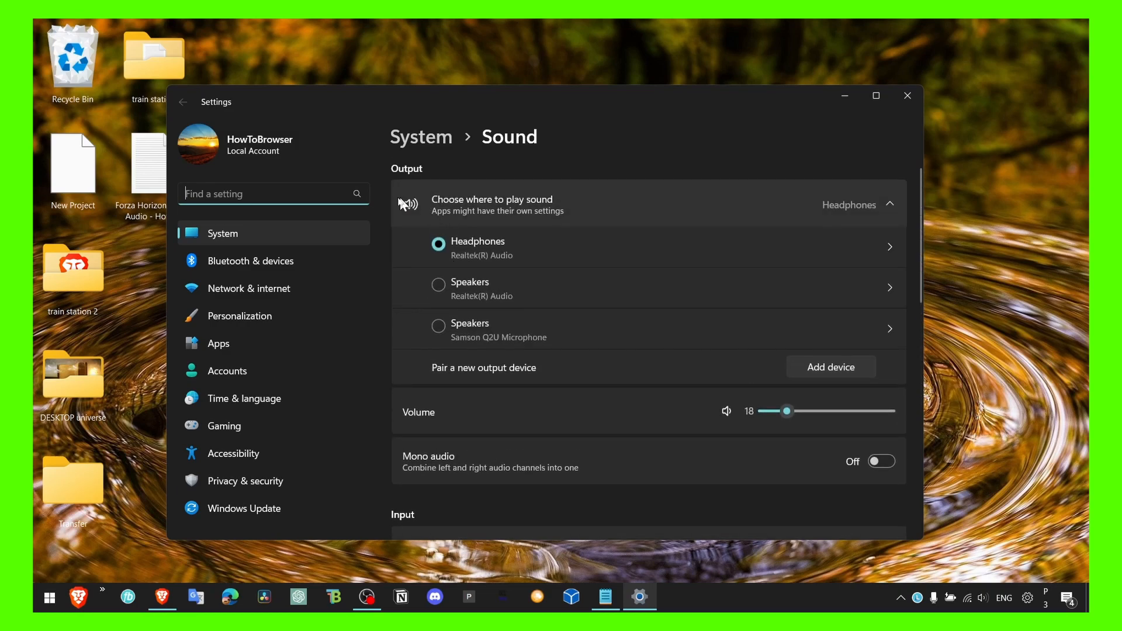
mouse_move(930, 581)
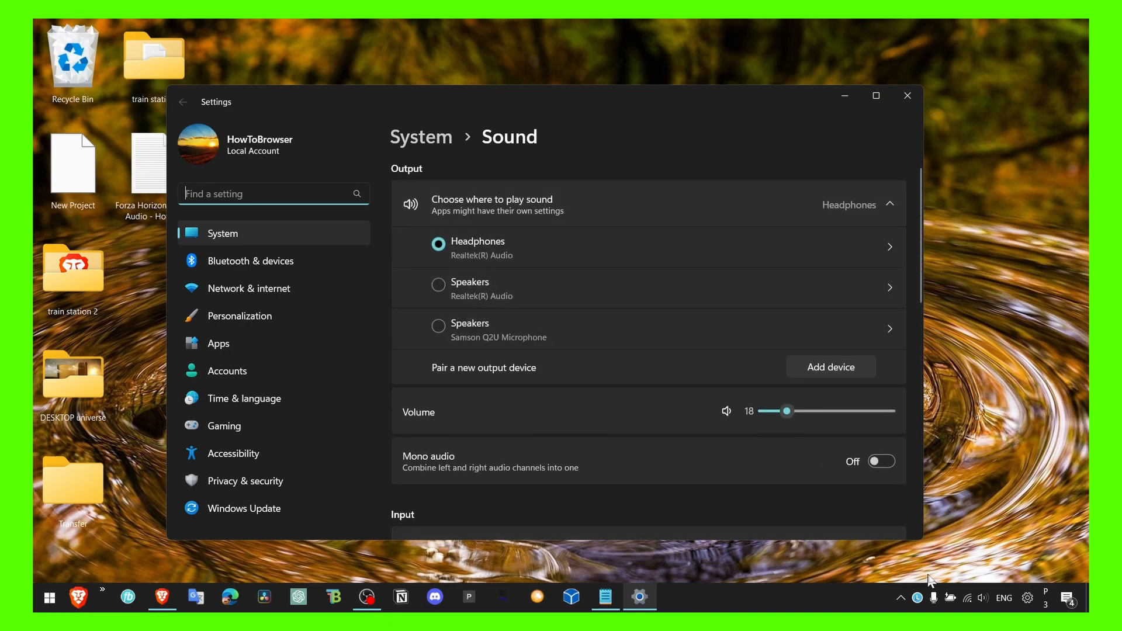
Check Headphones is the default device on the Sound Playback tab, then close the dialog
right_click(982, 597)
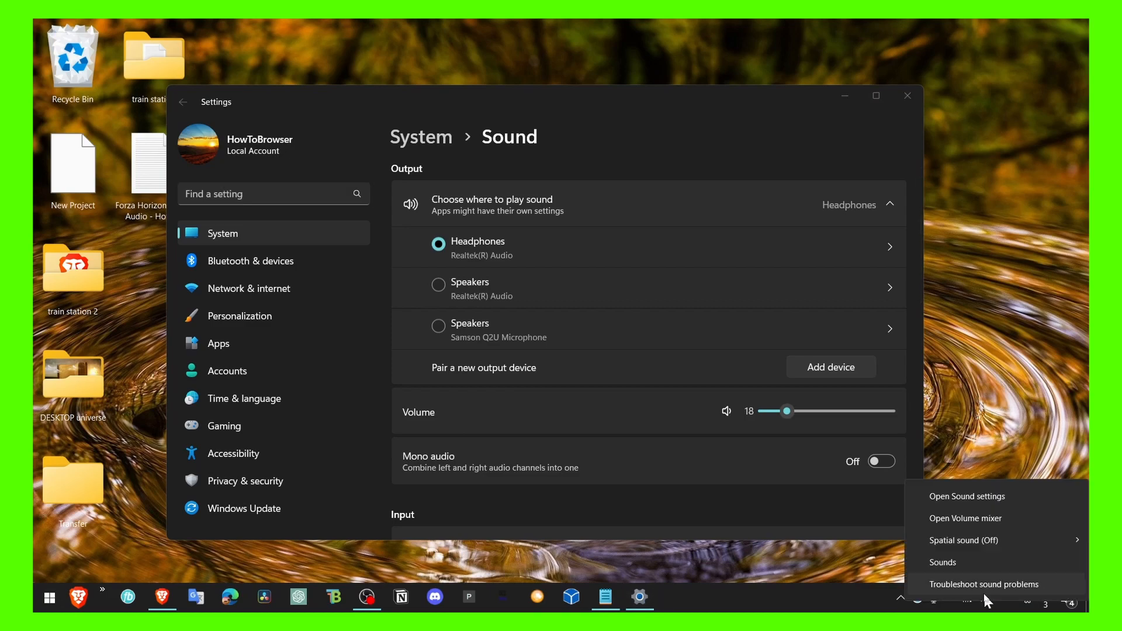
mouse_move(979, 502)
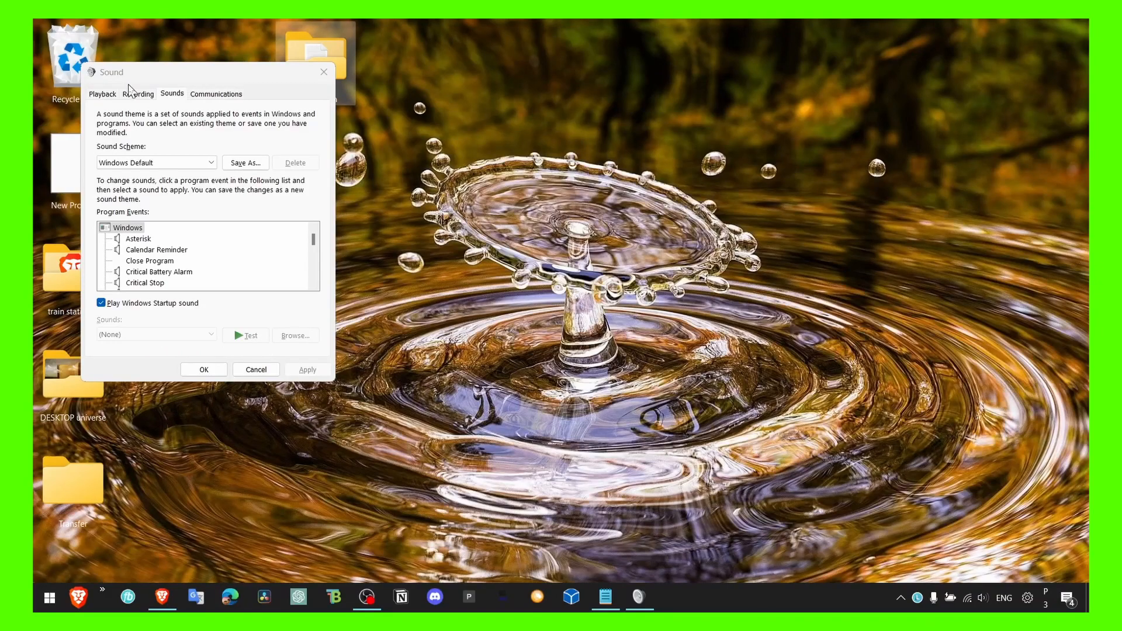
left_click(103, 94)
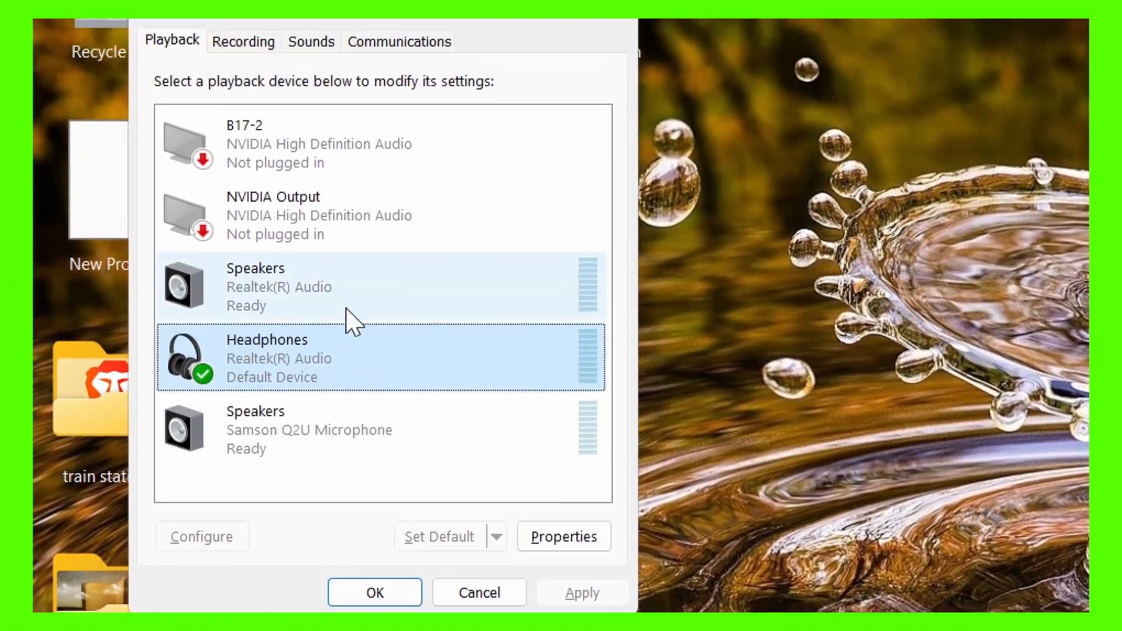
left_click(322, 284)
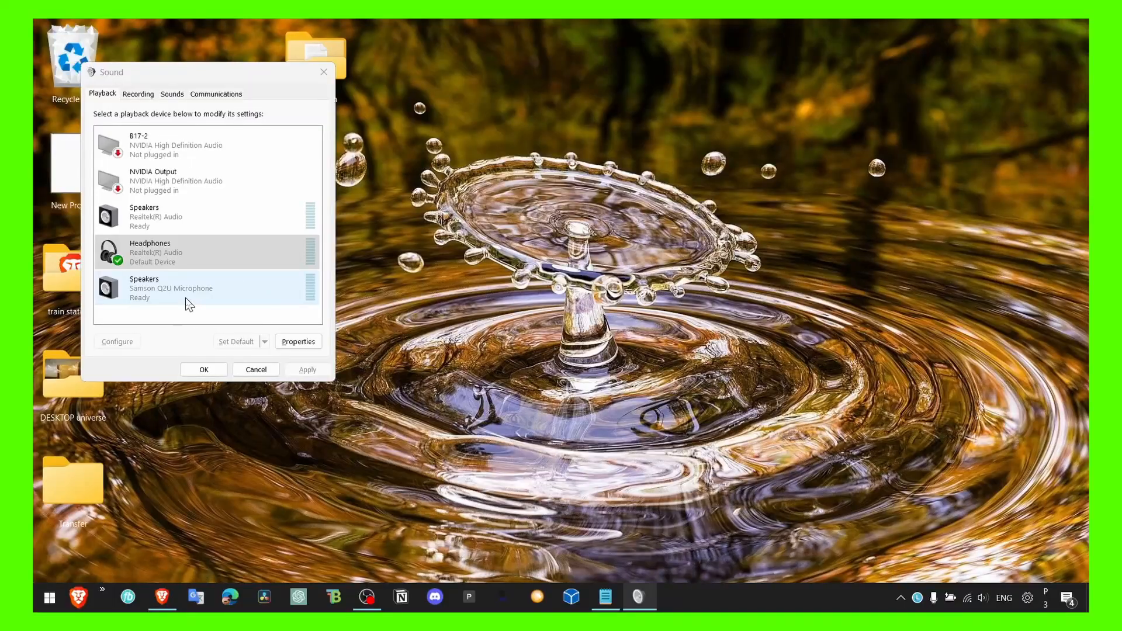
left_click(207, 216)
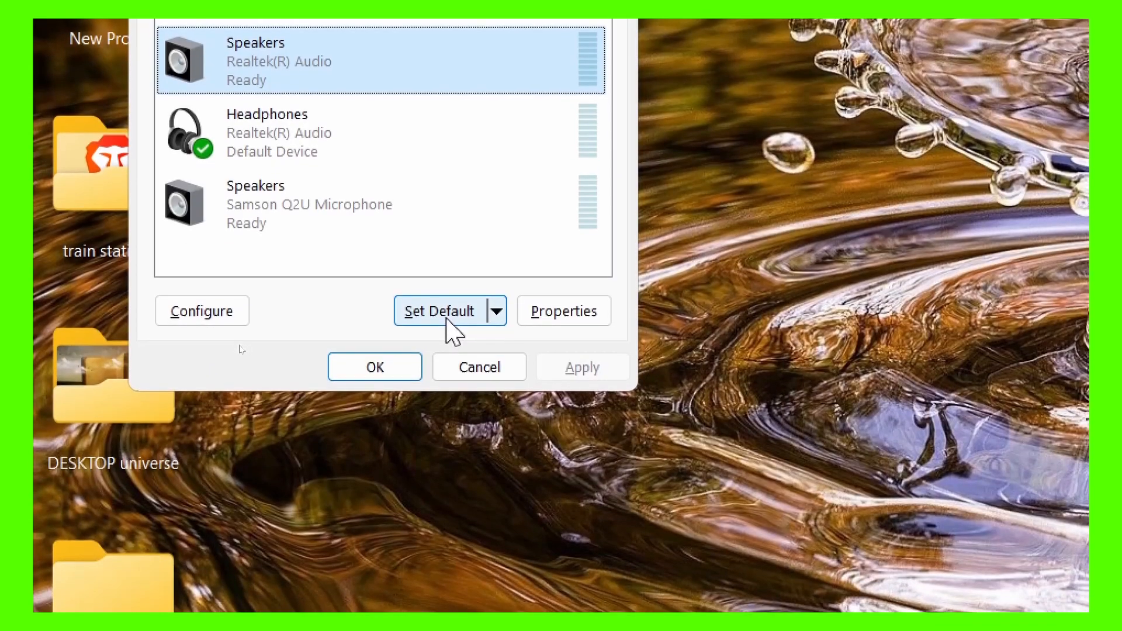
left_click(374, 366)
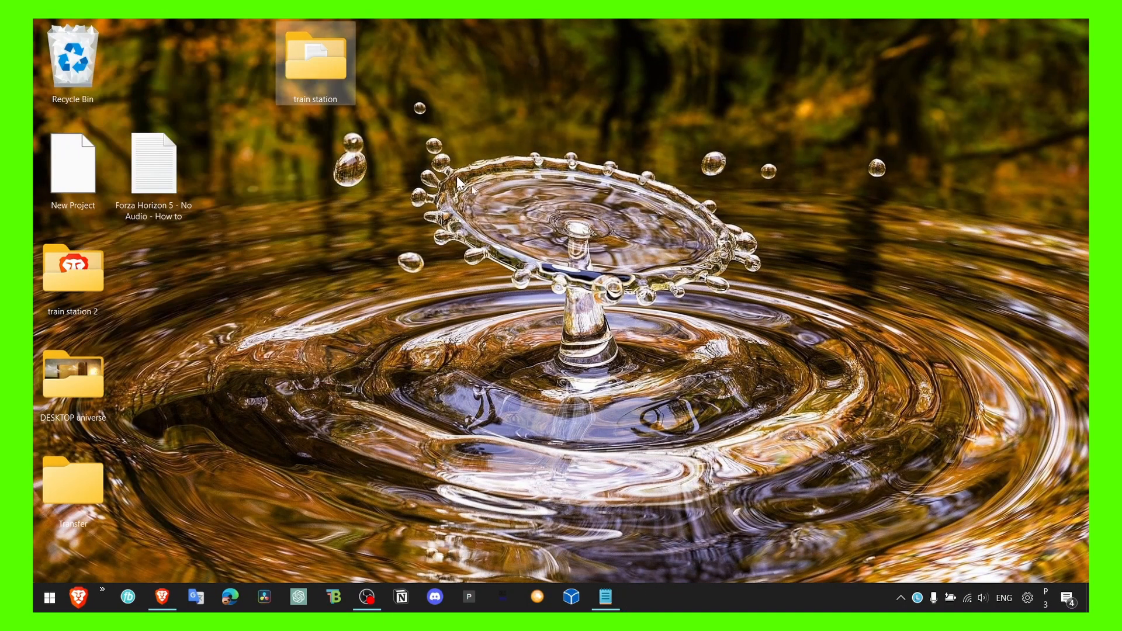
mouse_move(521, 219)
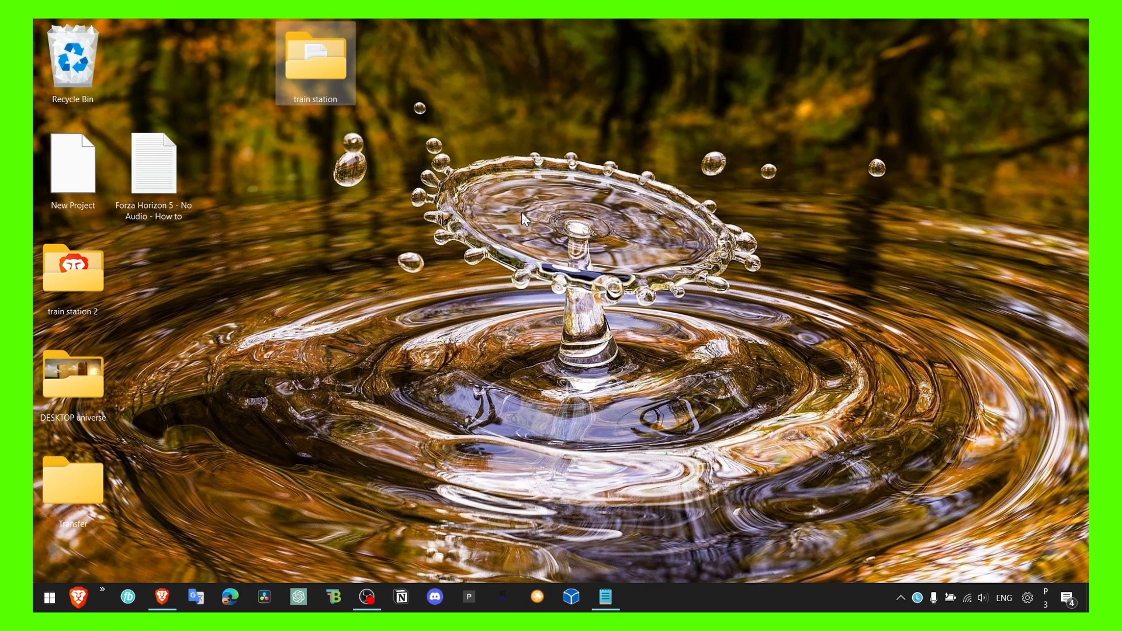
mouse_move(710, 491)
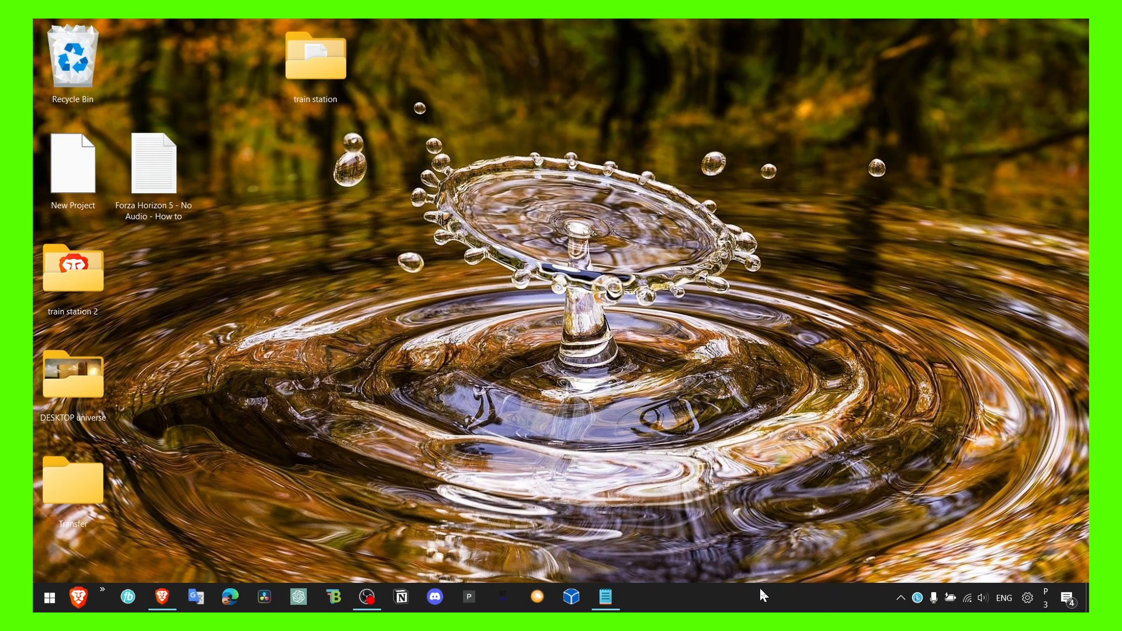
mouse_move(757, 608)
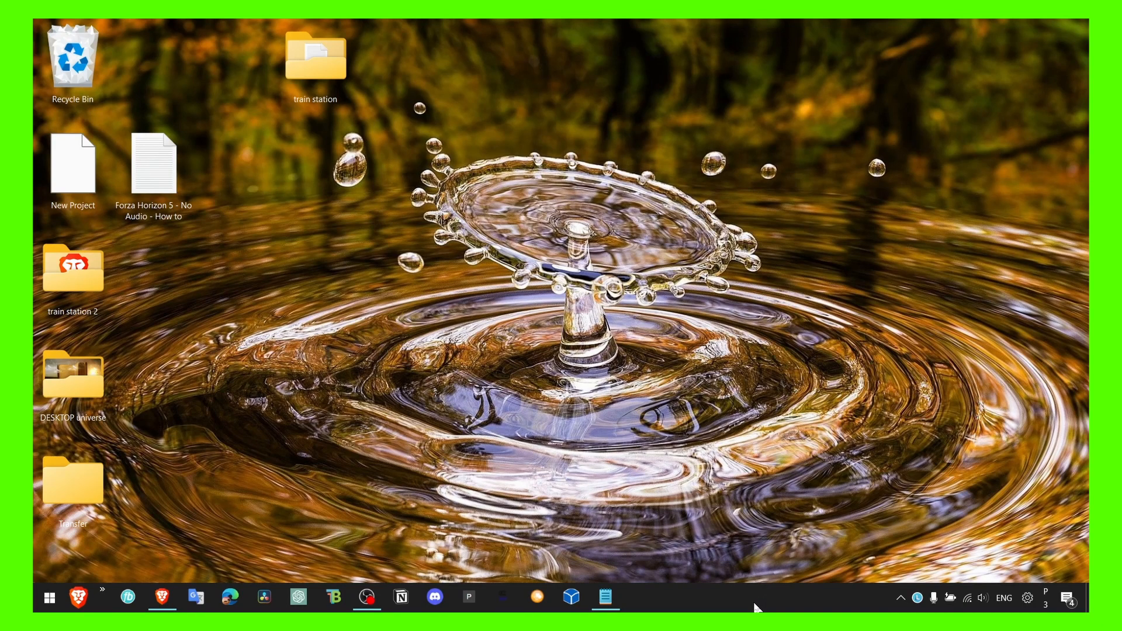
mouse_move(708, 571)
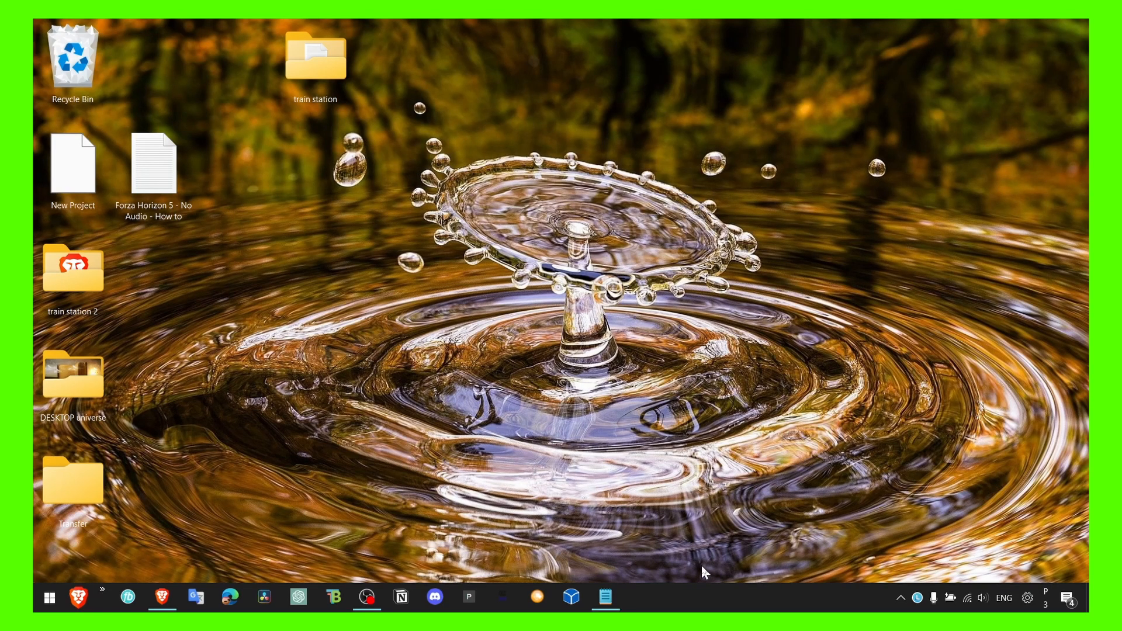
mouse_move(718, 600)
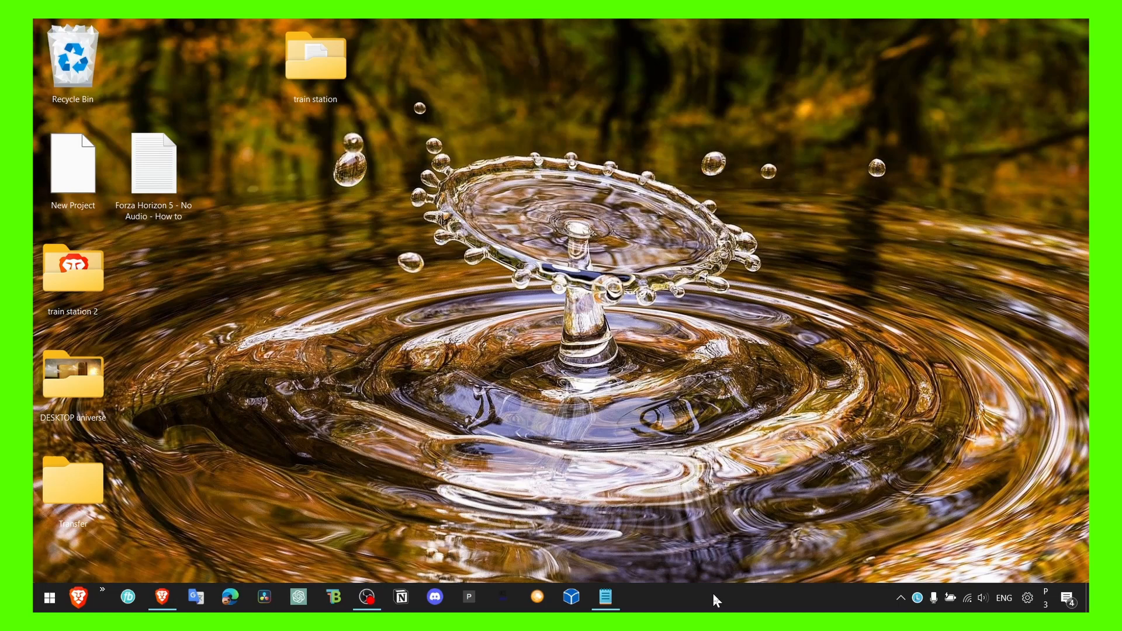